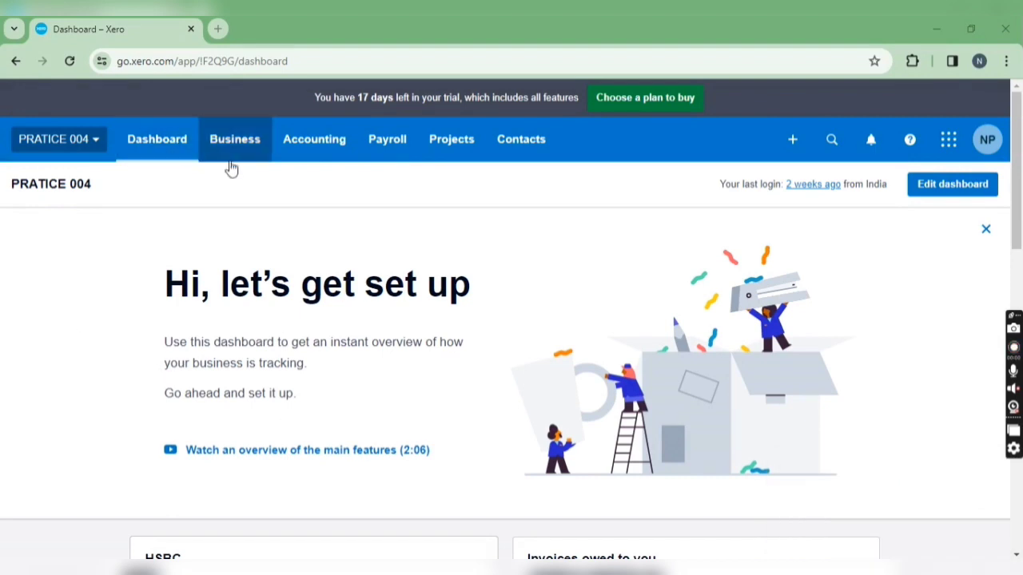
From Business > Purchases overview, list the six bills awaiting payment totalling 510.00 GBP
{"action": "left_click", "coordinate": [235, 139]}
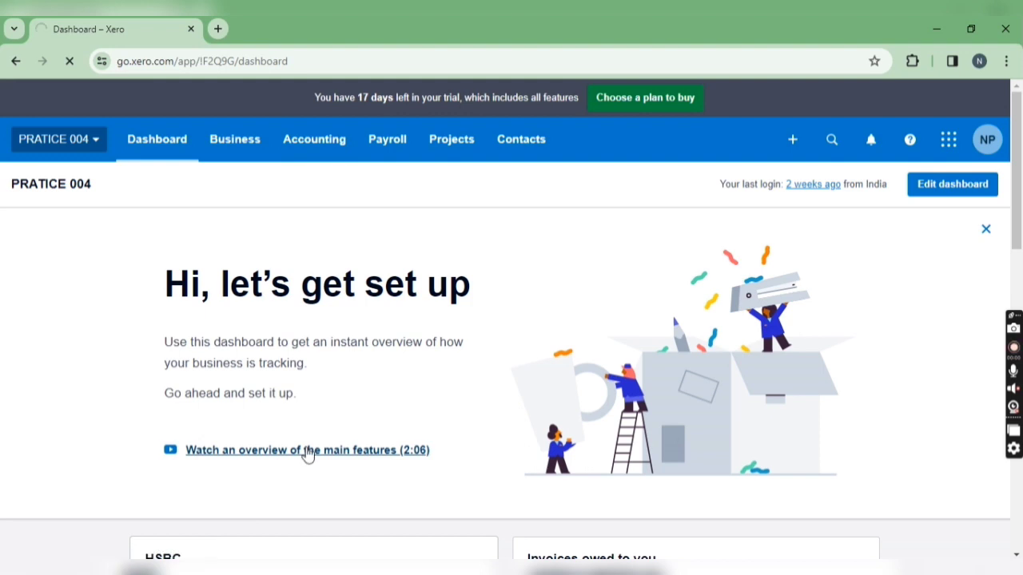
{"action": "left_click", "coordinate": [234, 138]}
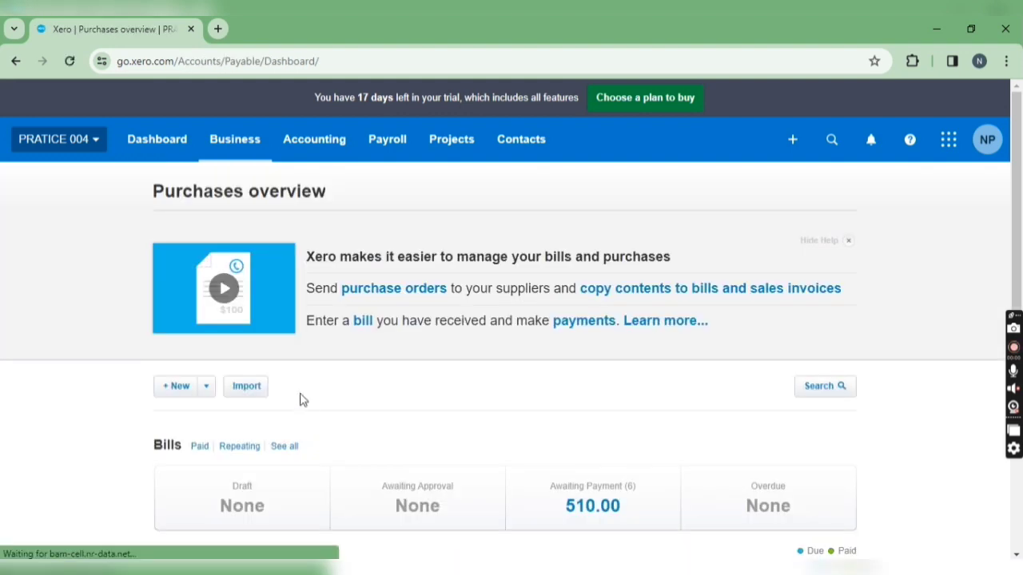
{"action": "scroll", "scroll_direction": "down", "scroll_amount": 3}
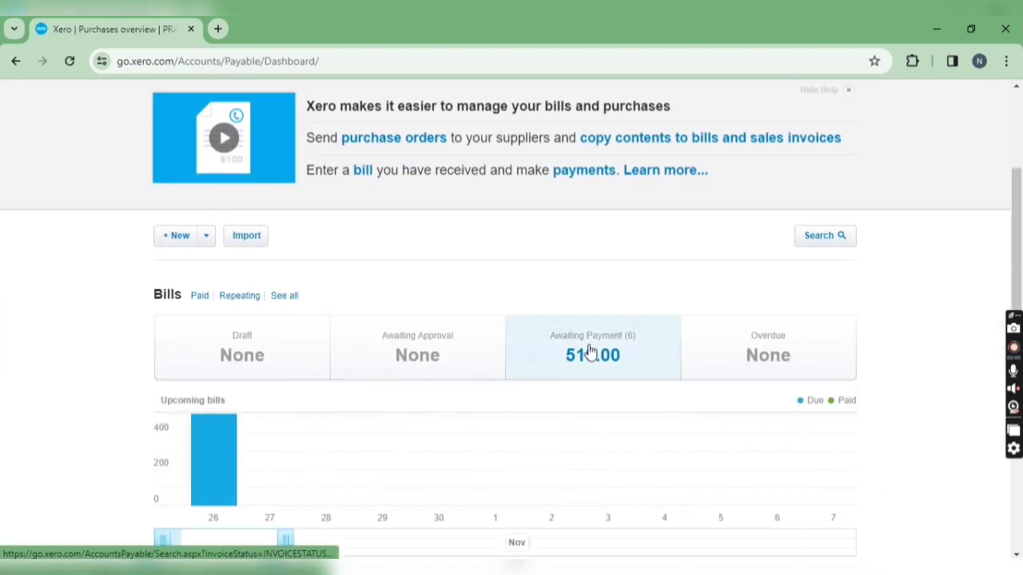
{"action": "left_click", "coordinate": [592, 355]}
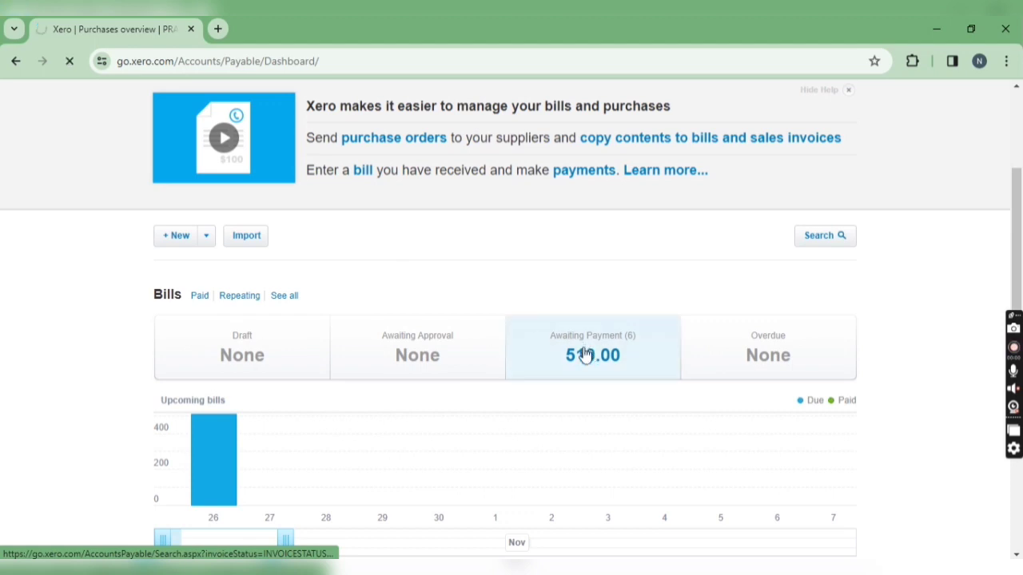
{"action": "left_click", "coordinate": [592, 347]}
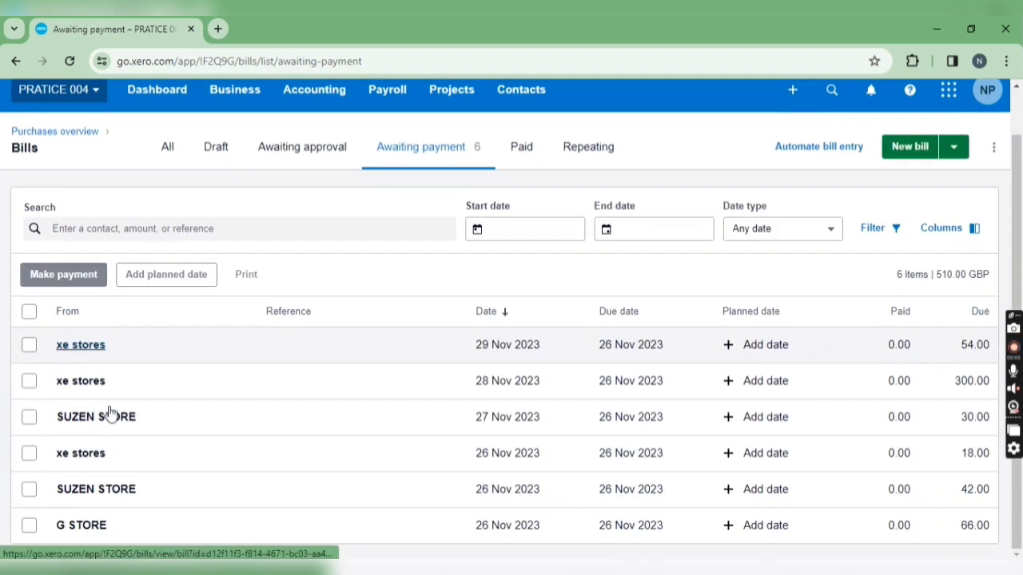
{"action": "mouse_move", "coordinate": [225, 378]}
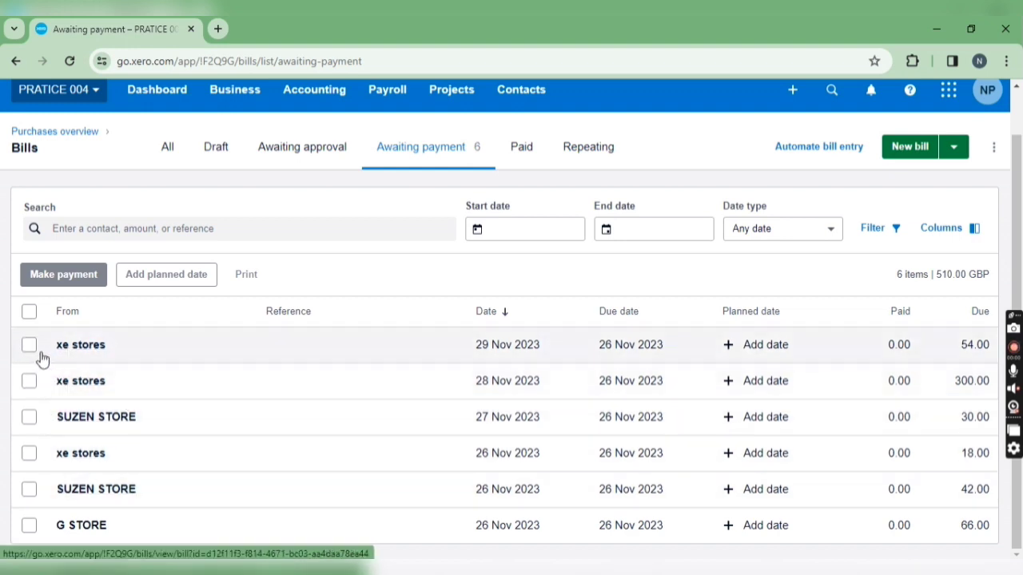
Tick the xe stores, SUZEN STORE and G STORE bills so all six (510.00 GBP) are selected, then Make payment
{"action": "left_click", "coordinate": [30, 344]}
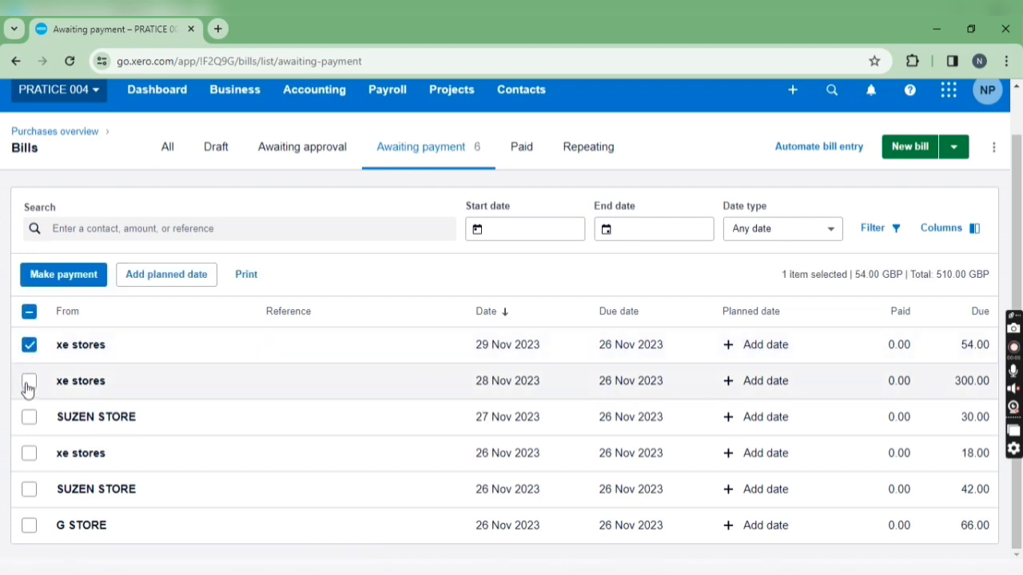
{"action": "left_click", "coordinate": [29, 382]}
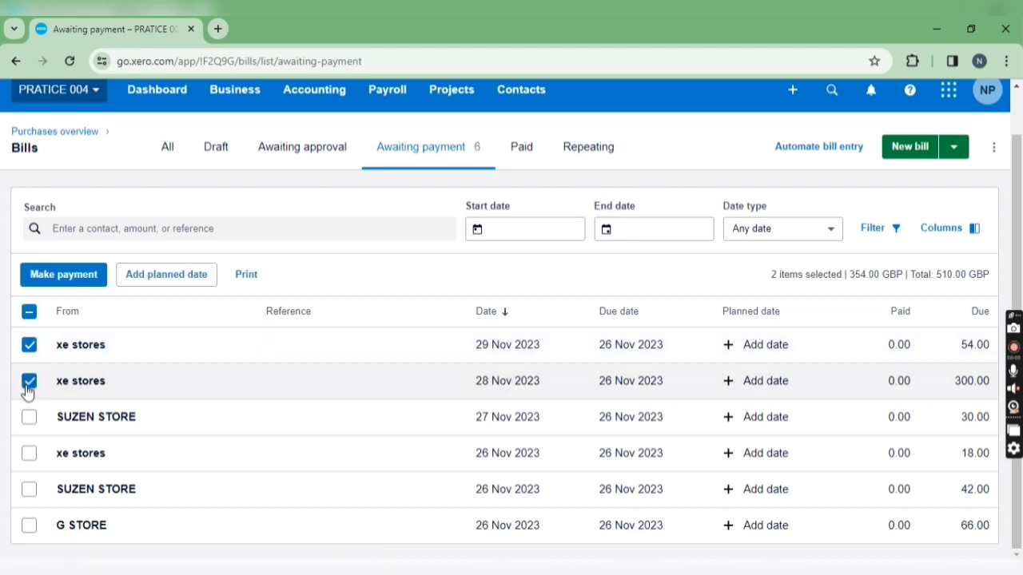
{"action": "left_click", "coordinate": [29, 453]}
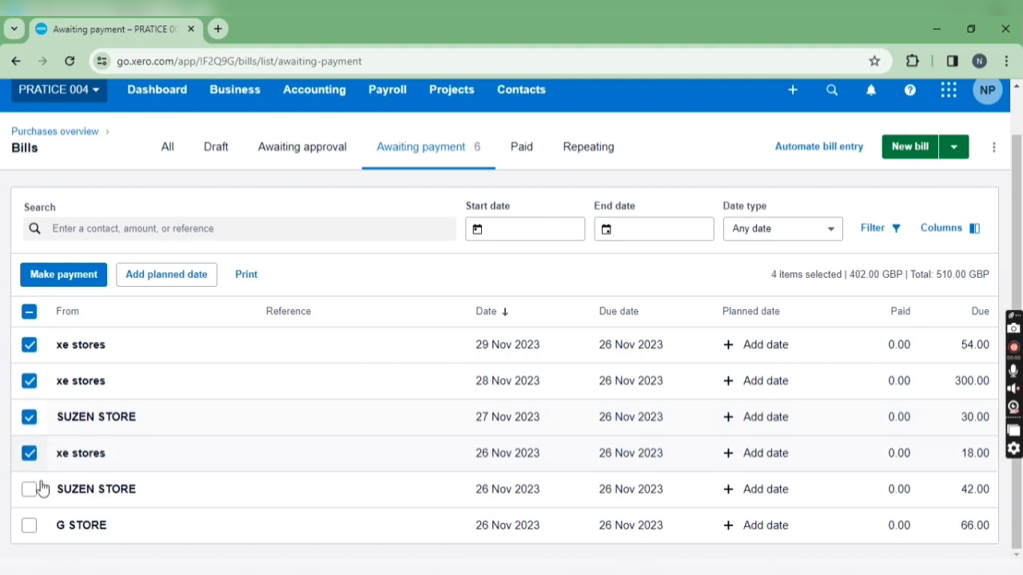
{"action": "left_click", "coordinate": [30, 489]}
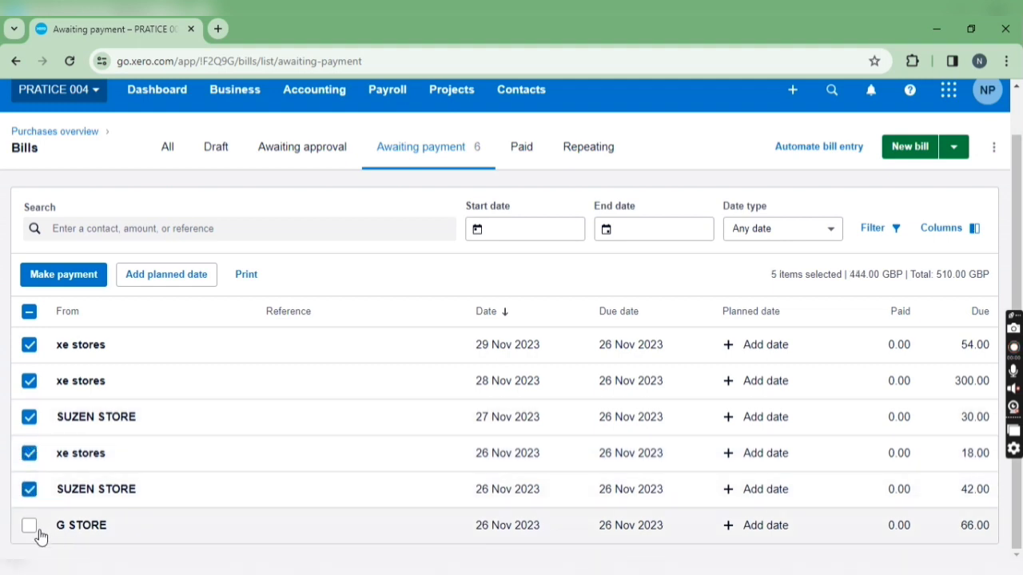
{"action": "left_click", "coordinate": [30, 525]}
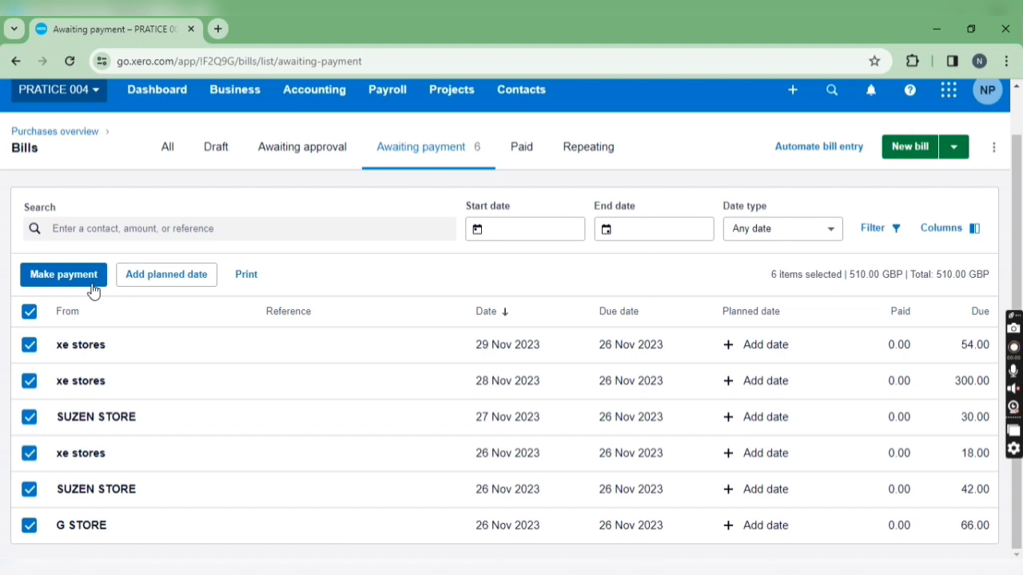
{"action": "left_click", "coordinate": [63, 274]}
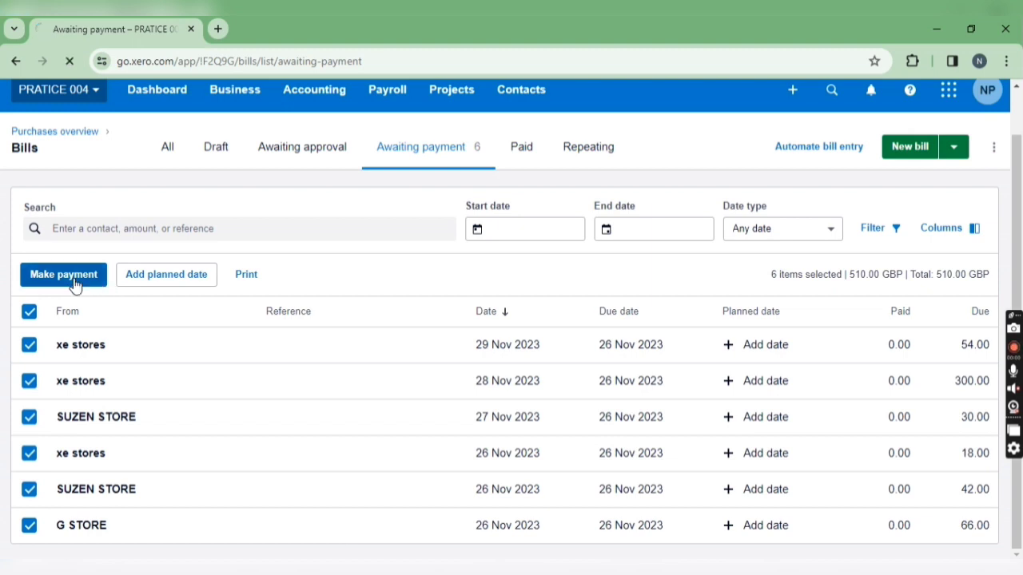
On the batch payment page, choose HSBC as the Pay from account
{"action": "left_click", "coordinate": [63, 274]}
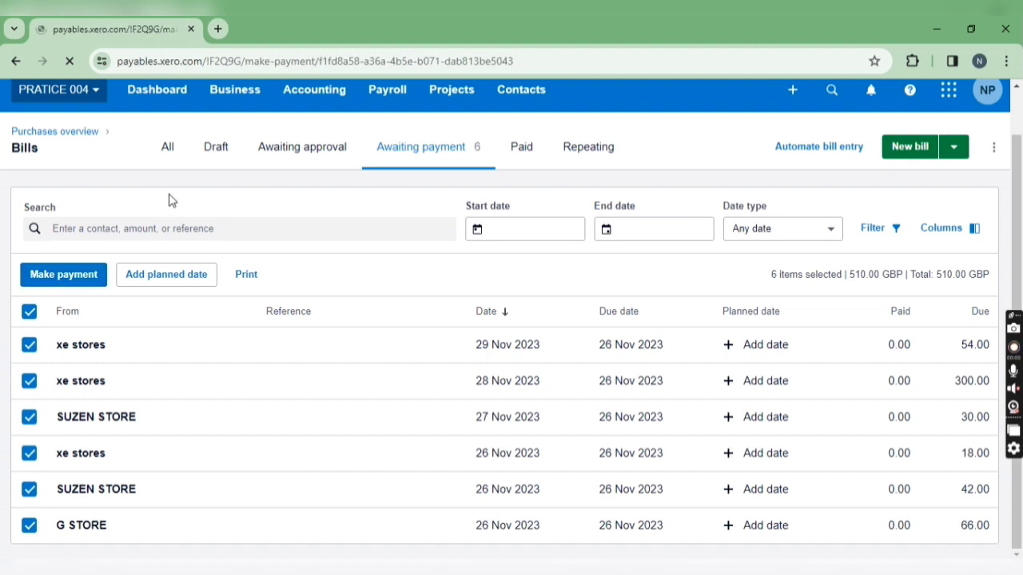
{"action": "left_click", "coordinate": [63, 274]}
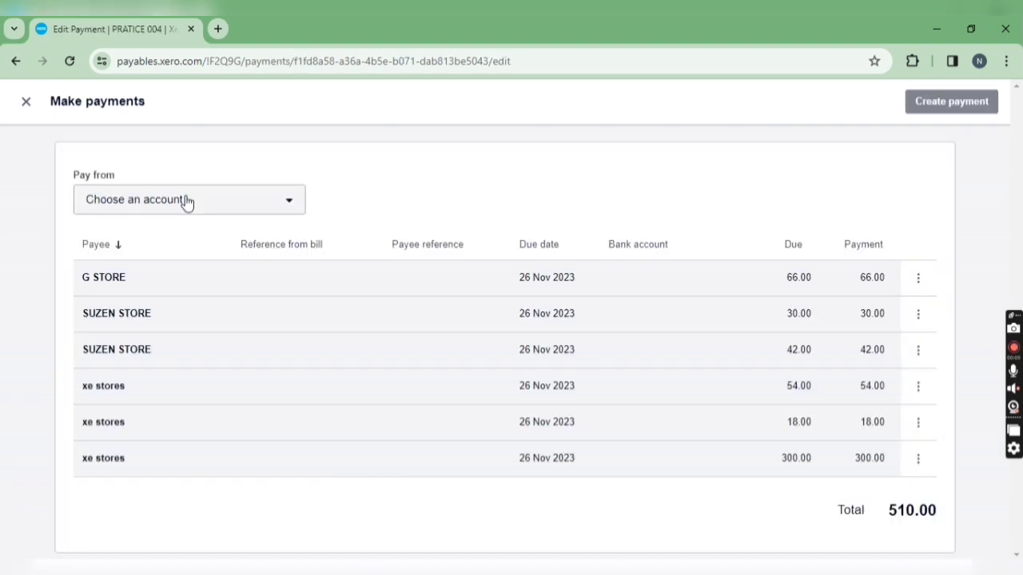
{"action": "left_click", "coordinate": [189, 199]}
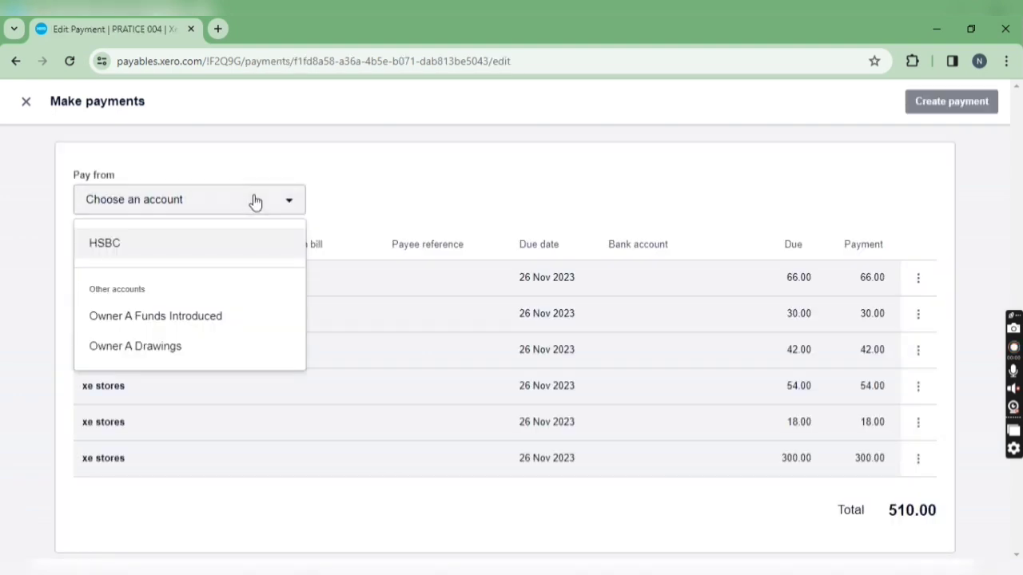
{"action": "mouse_move", "coordinate": [190, 254]}
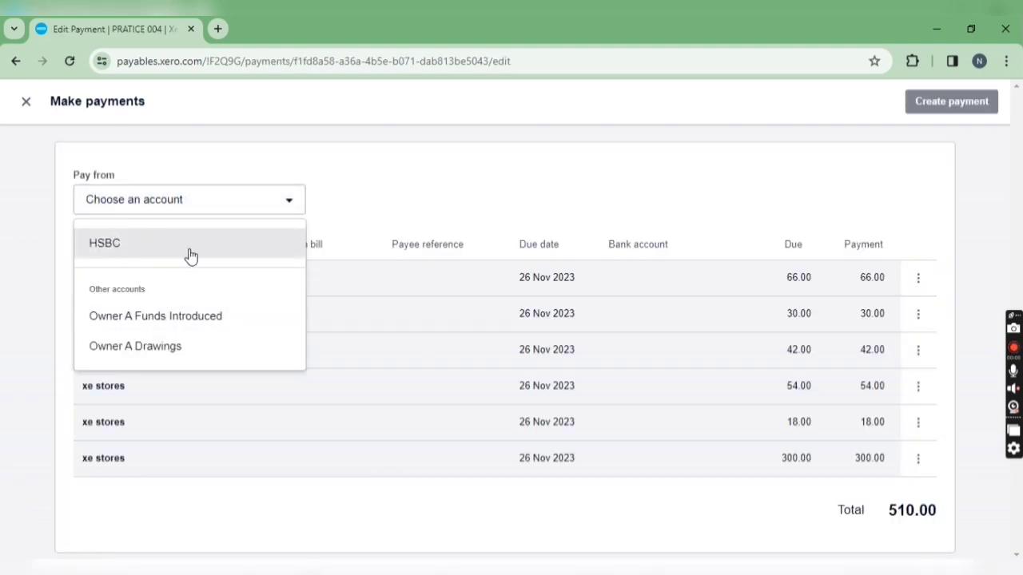
{"action": "mouse_move", "coordinate": [158, 199]}
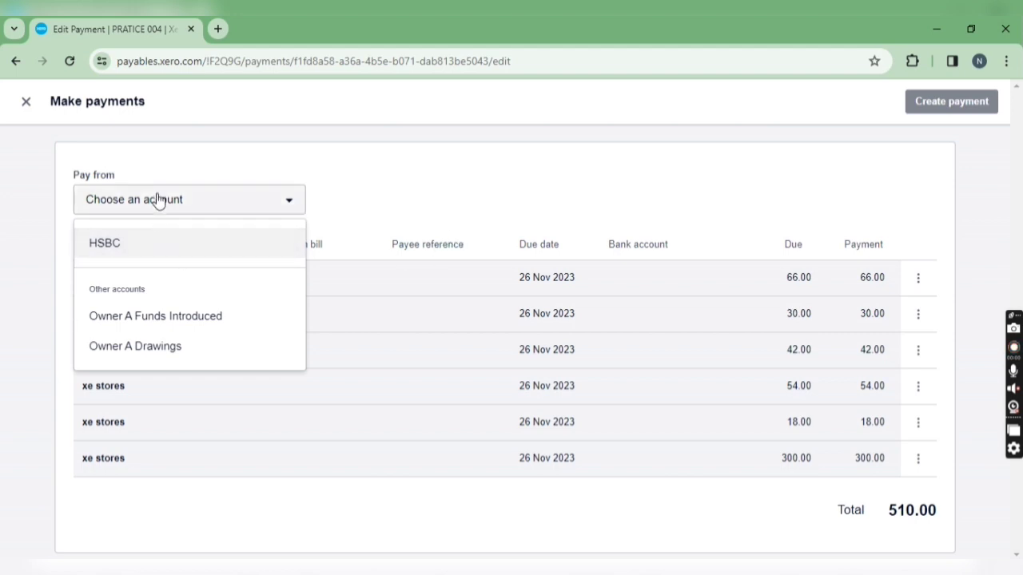
{"action": "mouse_move", "coordinate": [143, 260]}
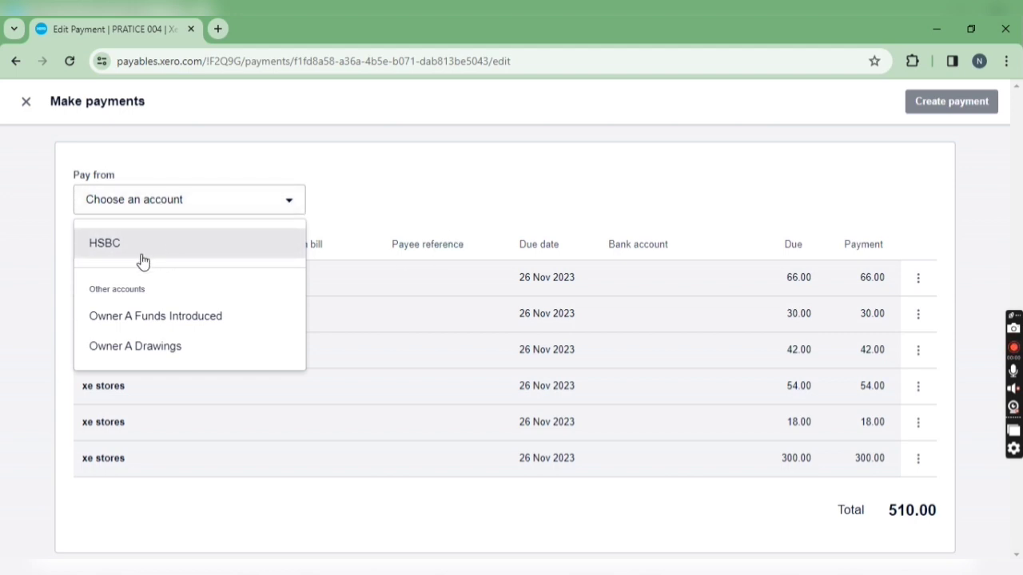
{"action": "mouse_move", "coordinate": [243, 237]}
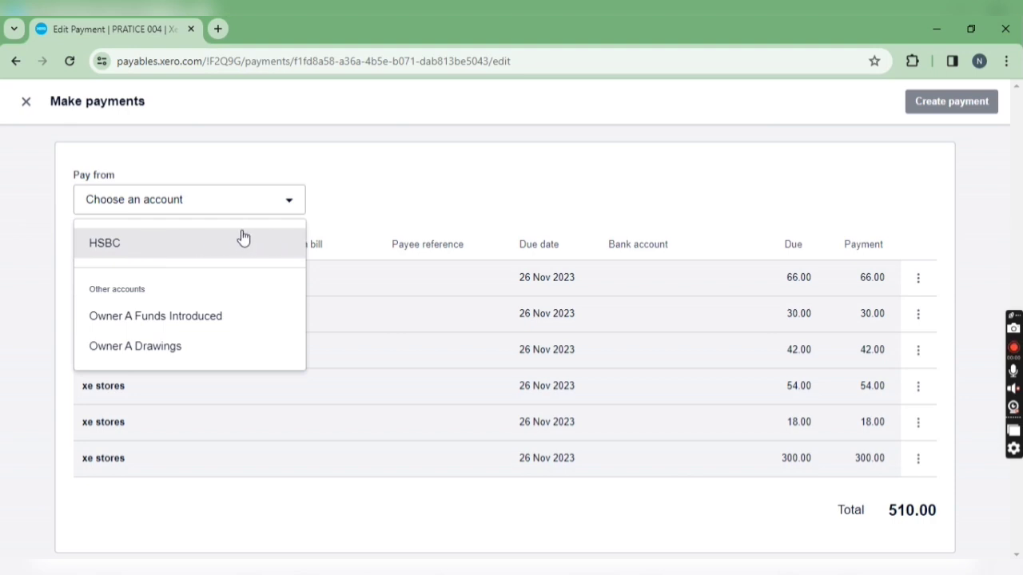
{"action": "mouse_move", "coordinate": [215, 250]}
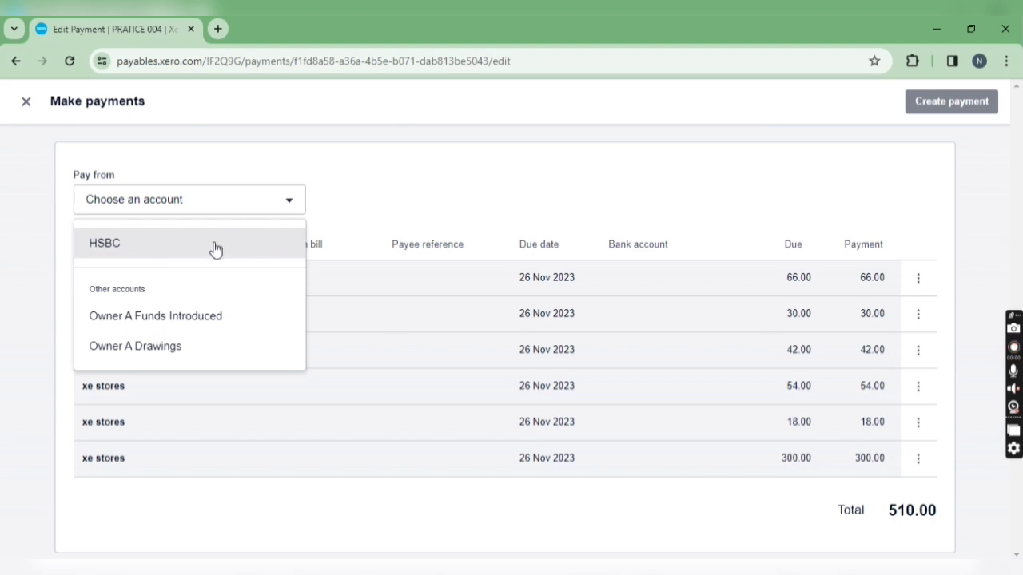
{"action": "left_click", "coordinate": [105, 243]}
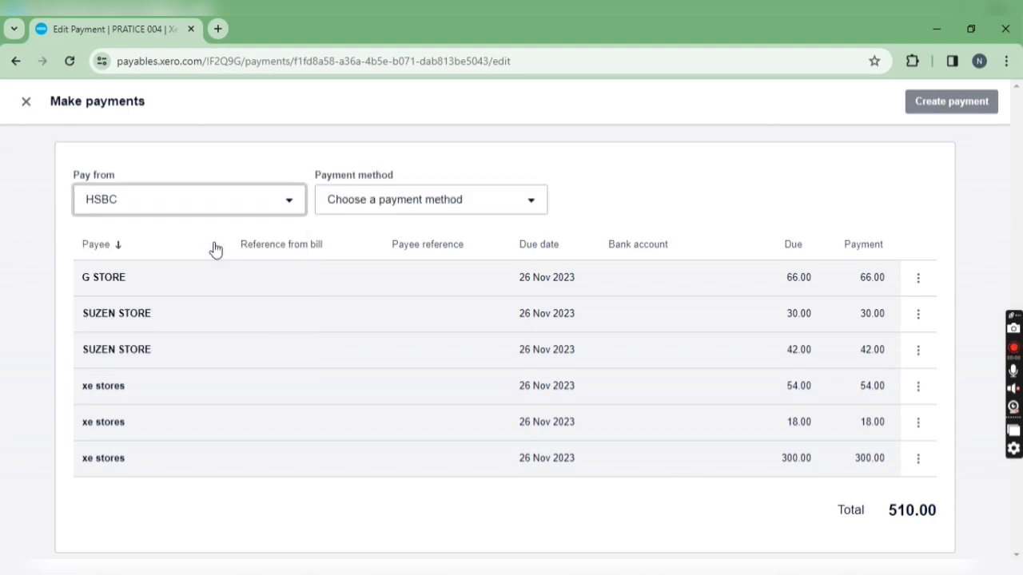
Set payment method to Mark as paid, date 30 Nov 2023, and Details reference 123
{"action": "left_click", "coordinate": [429, 199]}
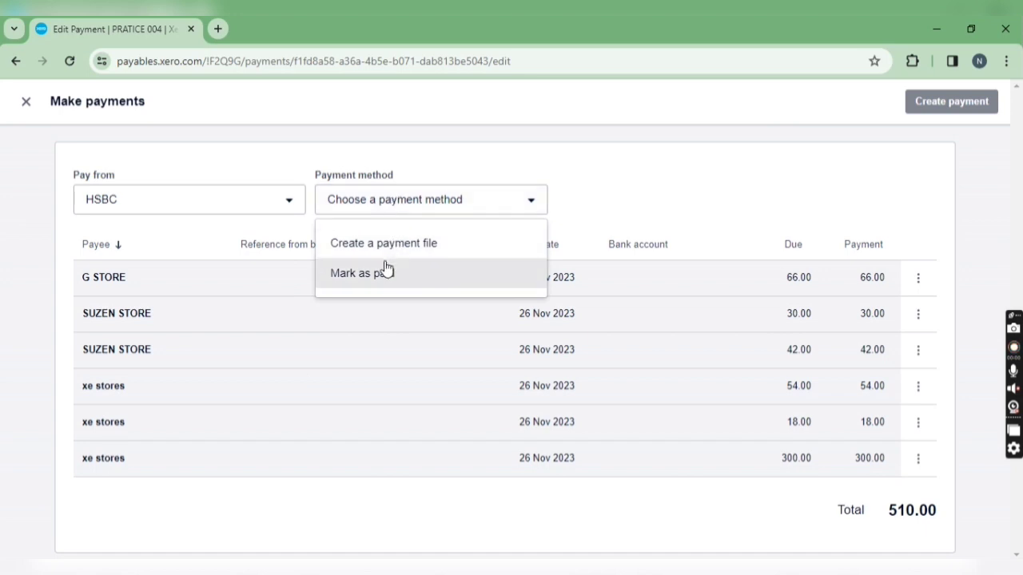
{"action": "left_click", "coordinate": [361, 273]}
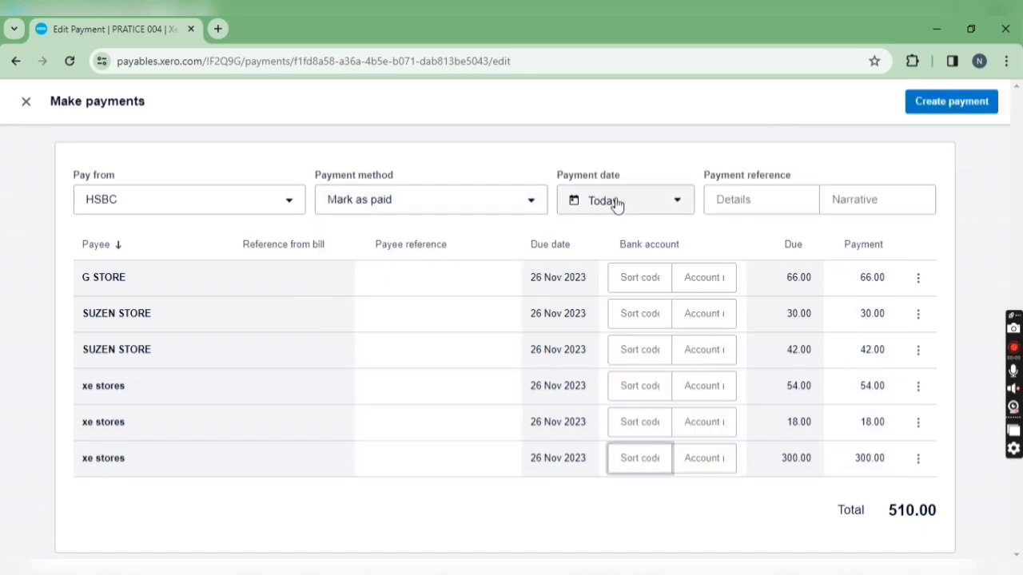
{"action": "left_click", "coordinate": [625, 200]}
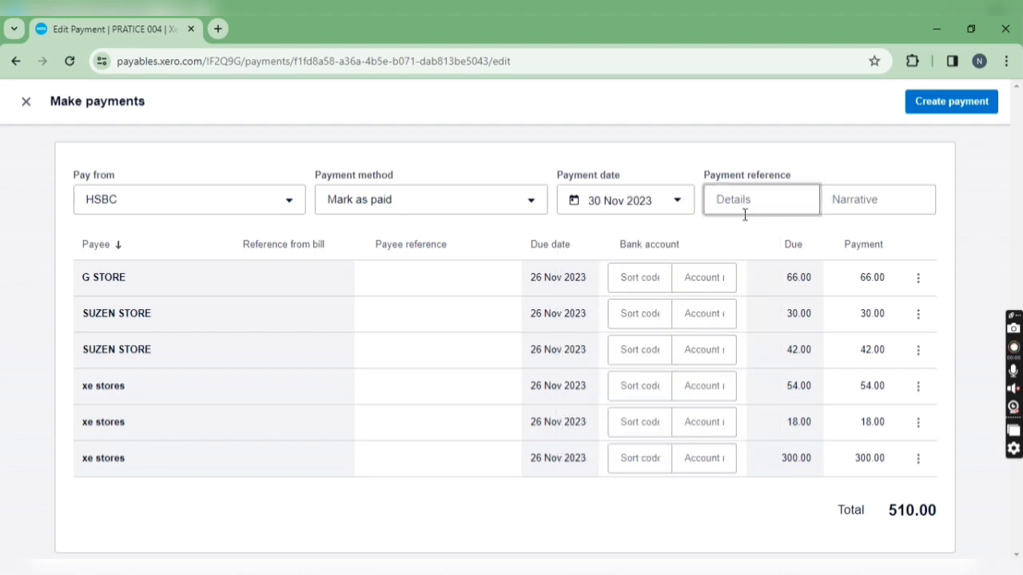
{"action": "type", "text": "123"}
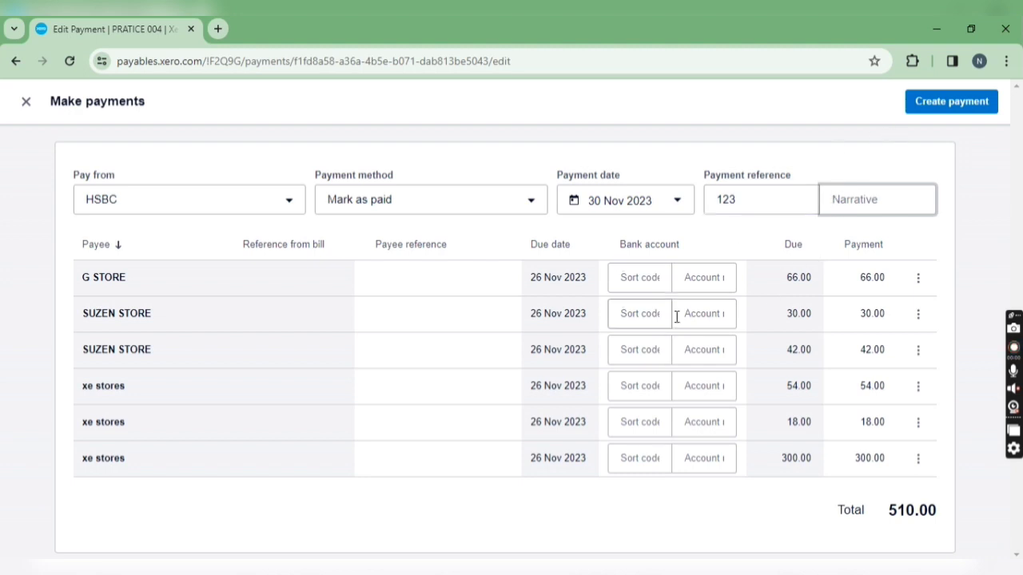
{"action": "mouse_move", "coordinate": [832, 119]}
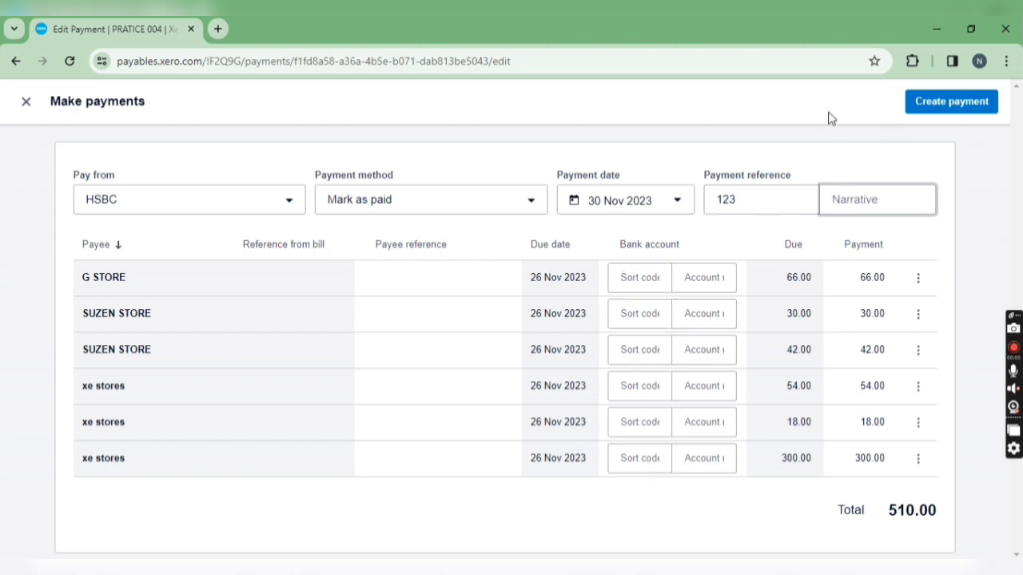
Create the 510.00 GBP payment, then Finish and view the HSBC batch payment transaction
{"action": "left_click", "coordinate": [950, 101]}
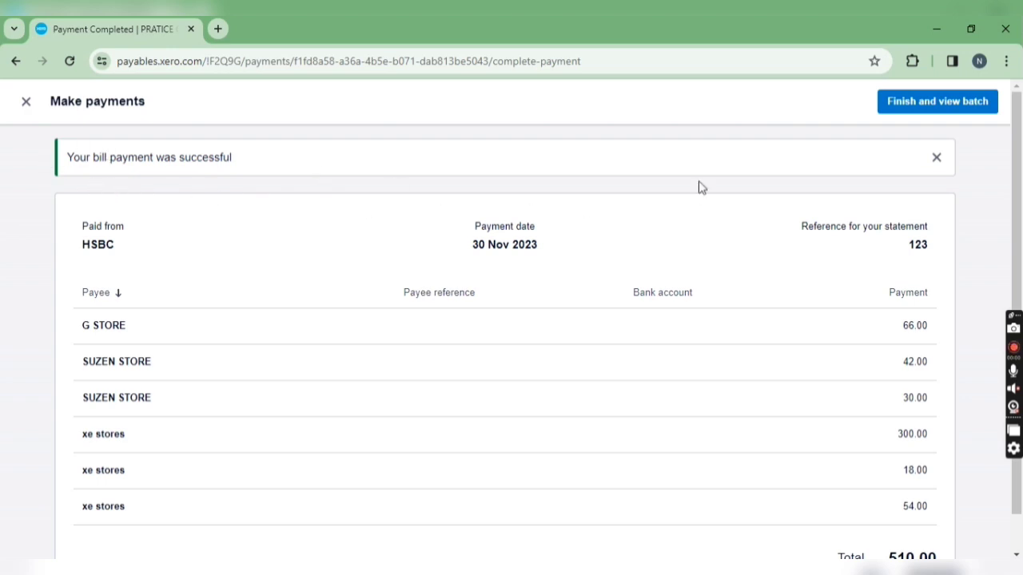
{"action": "scroll", "scroll_direction": "down", "scroll_amount": 3}
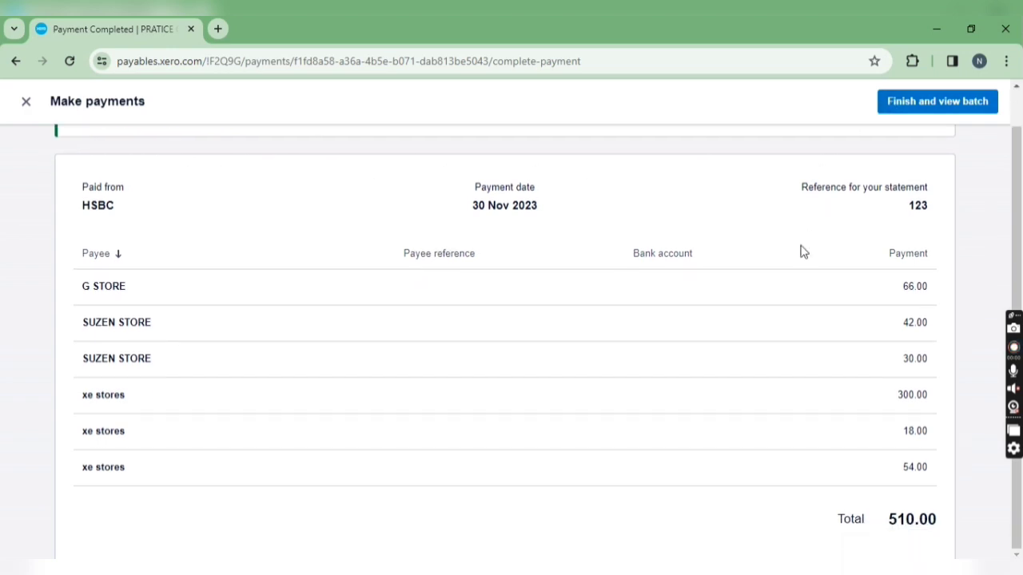
{"action": "left_click", "coordinate": [937, 102]}
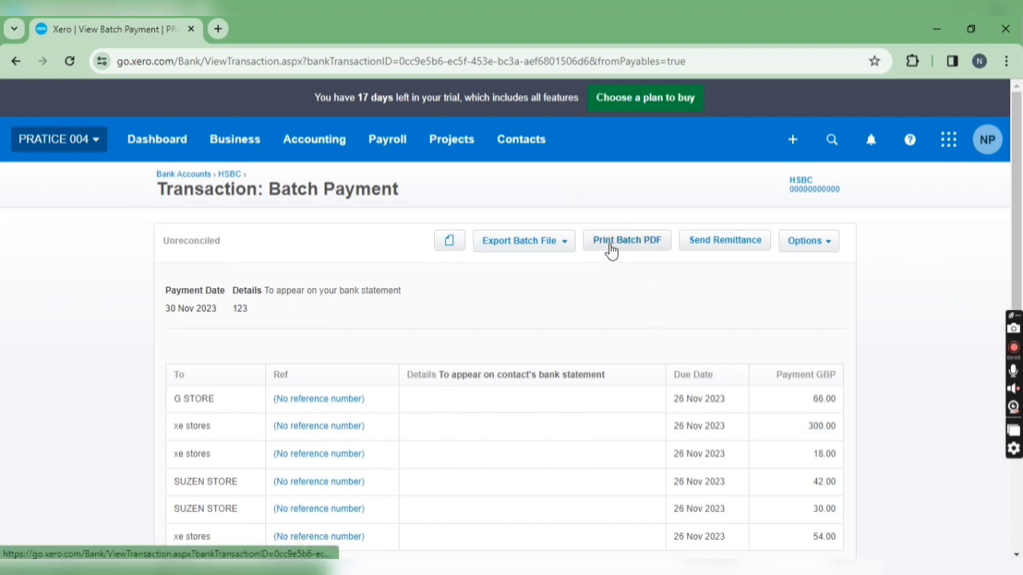
{"action": "mouse_move", "coordinate": [467, 244]}
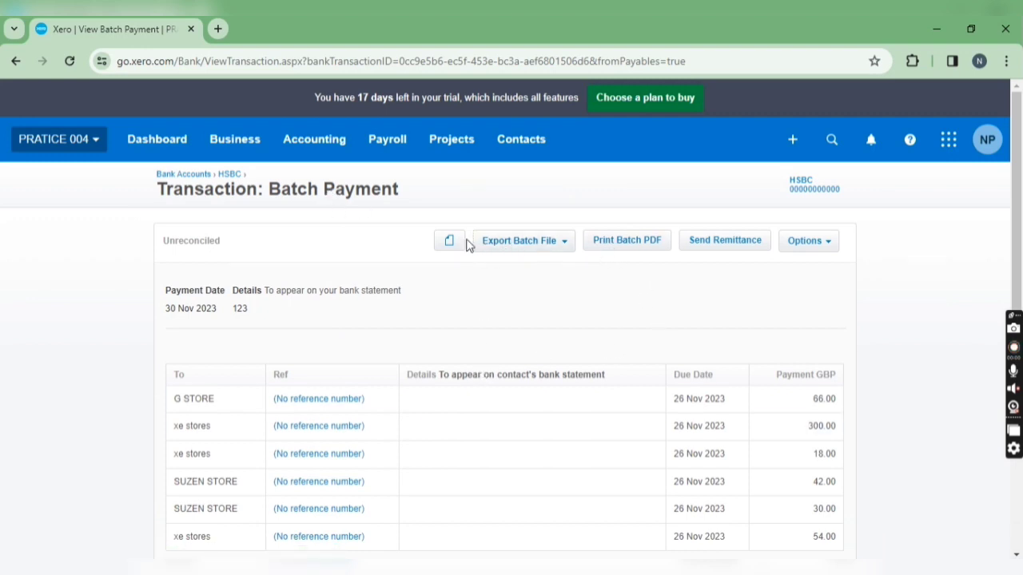
Review the batch payment's Options actions, then bring up the Accounting menu
{"action": "left_click", "coordinate": [808, 240]}
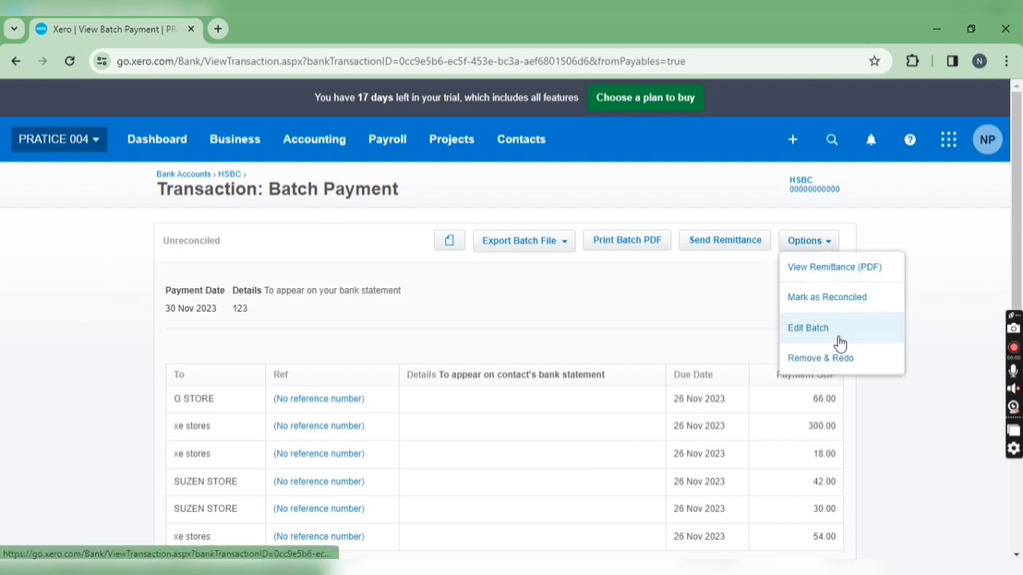
{"action": "scroll", "scroll_direction": "down", "scroll_amount": 3}
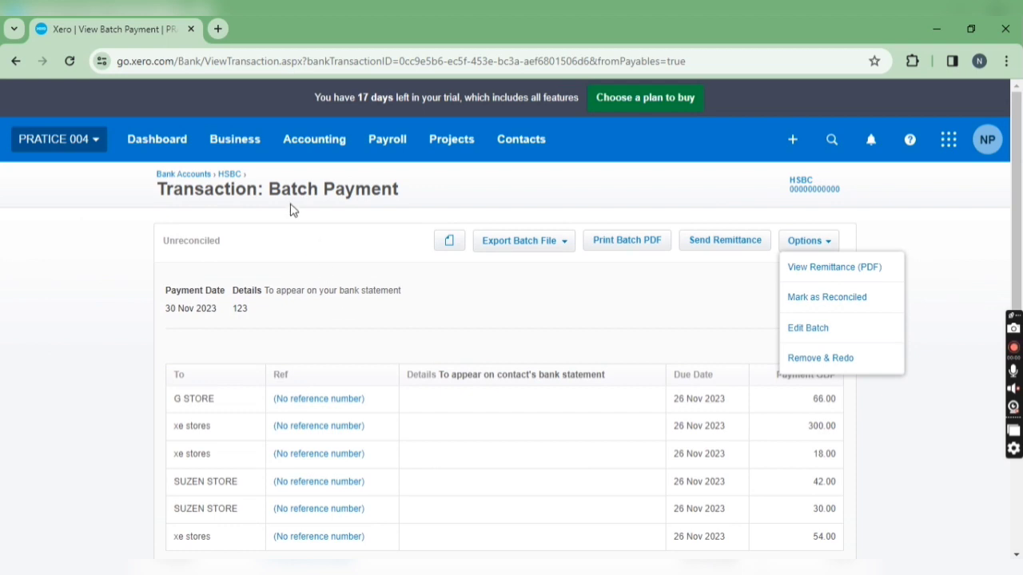
{"action": "left_click", "coordinate": [314, 138]}
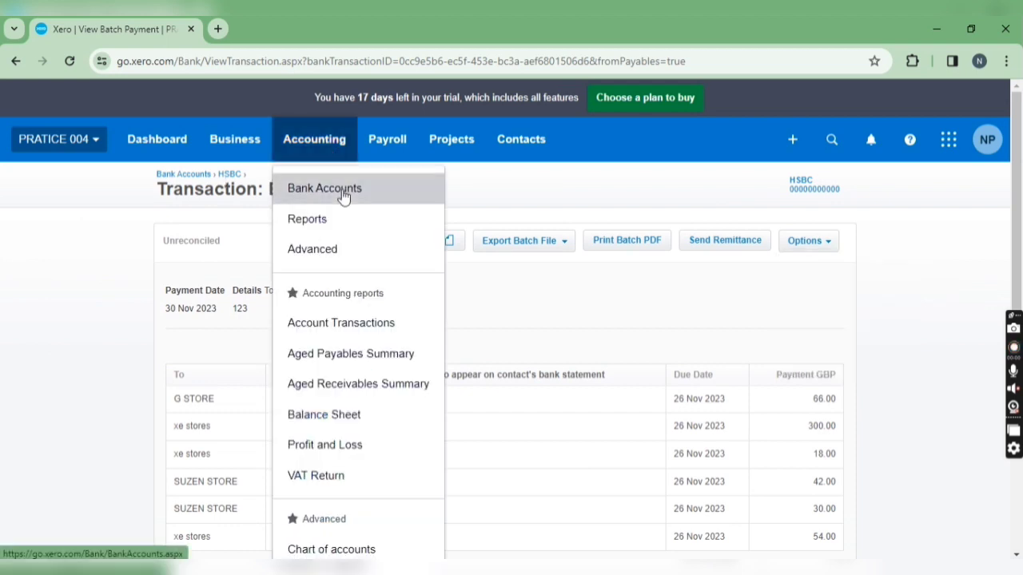
Via Bank Accounts > HSBC, reopen the unreconciled 510.00 batch payment and its Options
{"action": "left_click", "coordinate": [323, 188]}
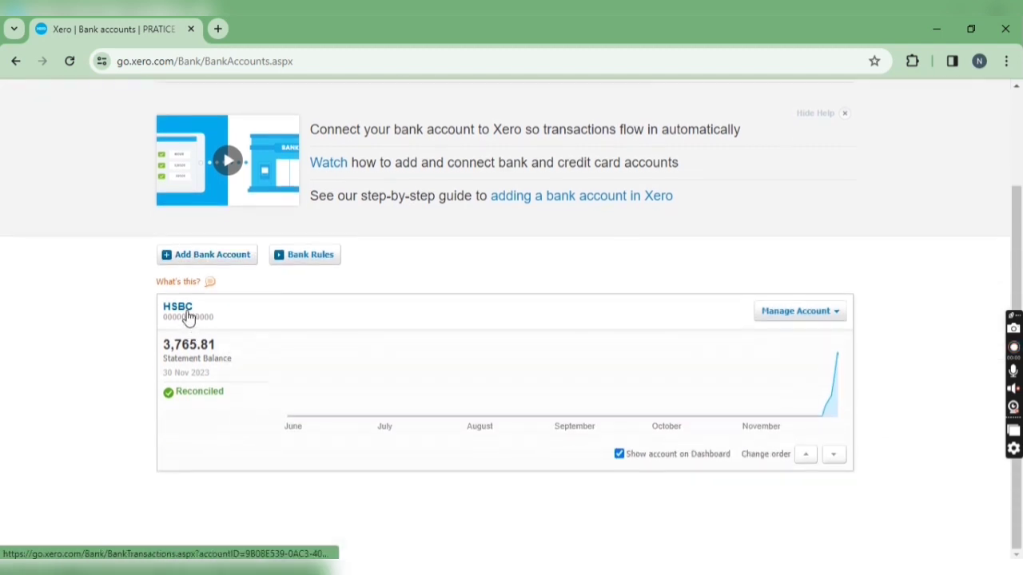
{"action": "left_click", "coordinate": [176, 307]}
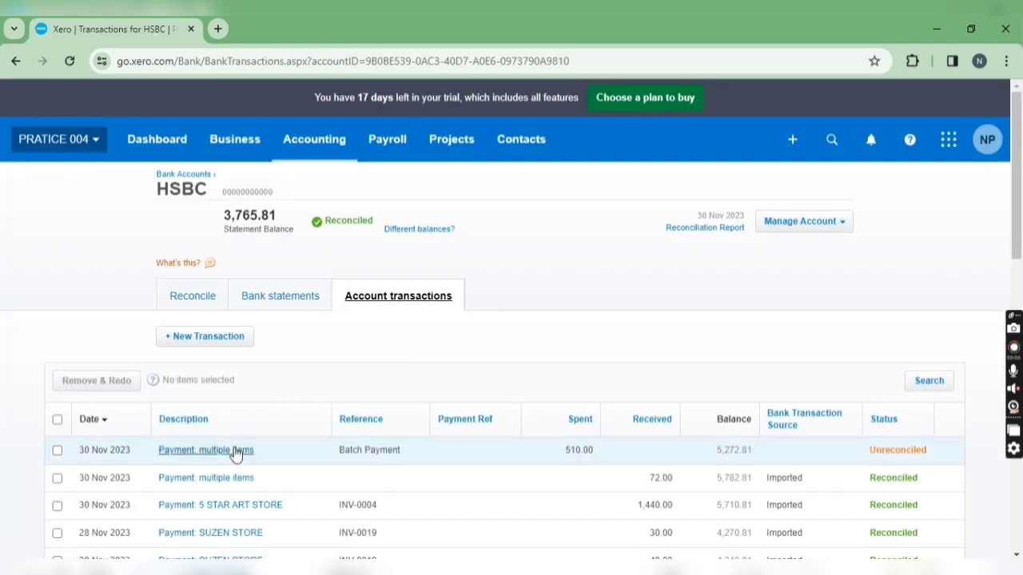
{"action": "left_click", "coordinate": [205, 450]}
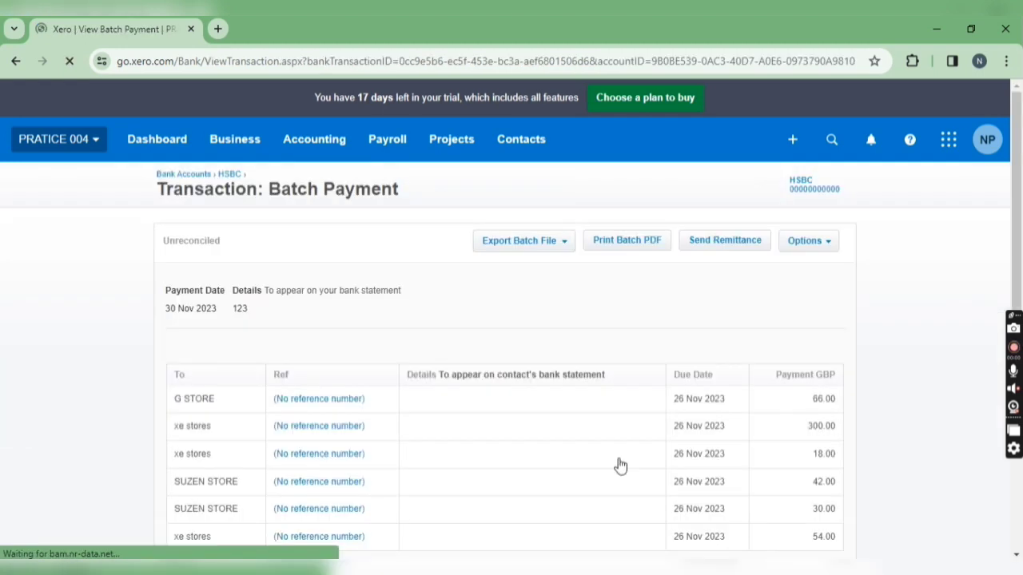
{"action": "left_click", "coordinate": [808, 240]}
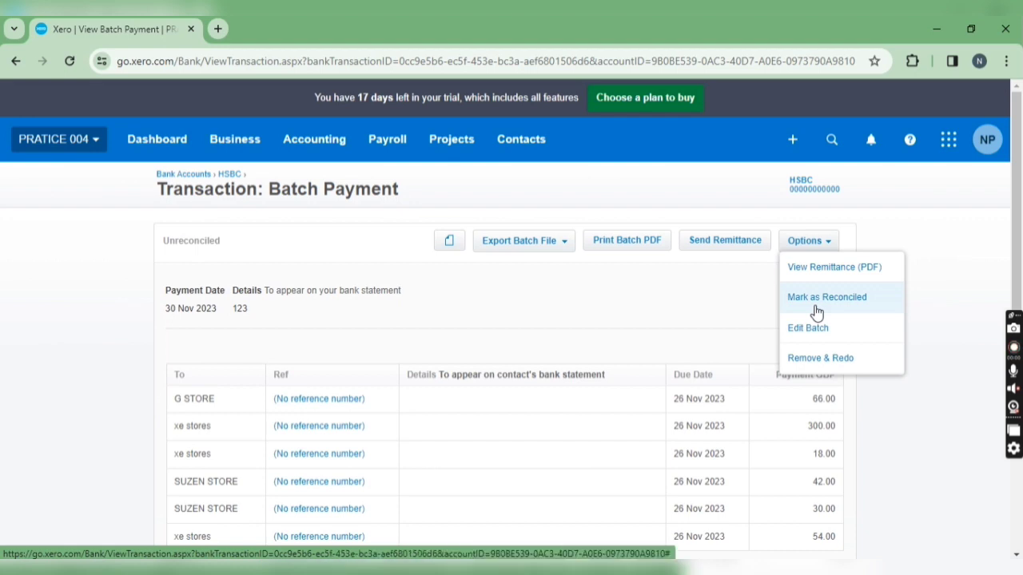
Choose Mark as Reconciled and confirm it in the warning dialog
{"action": "left_click", "coordinate": [826, 297]}
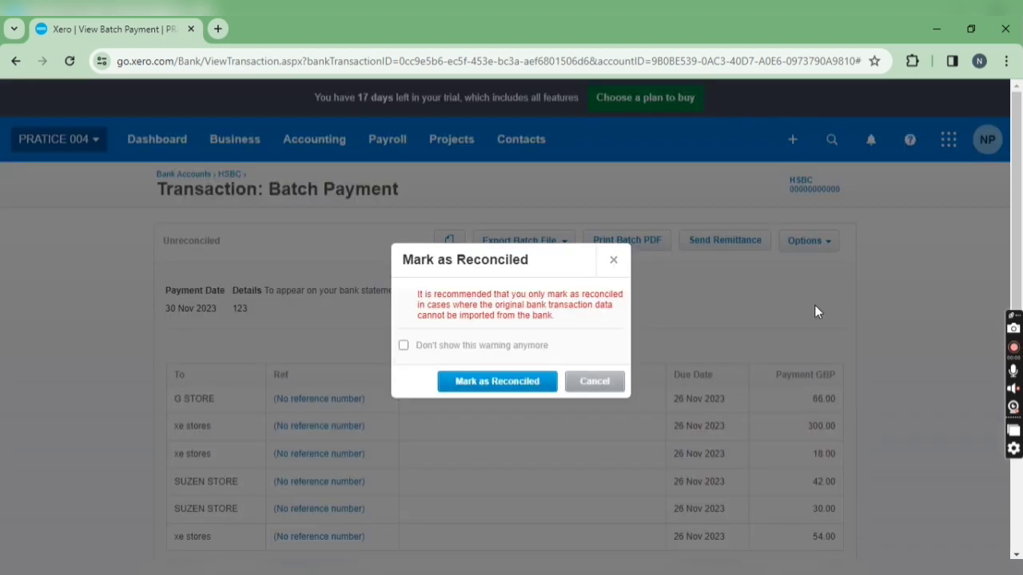
{"action": "left_click", "coordinate": [496, 381]}
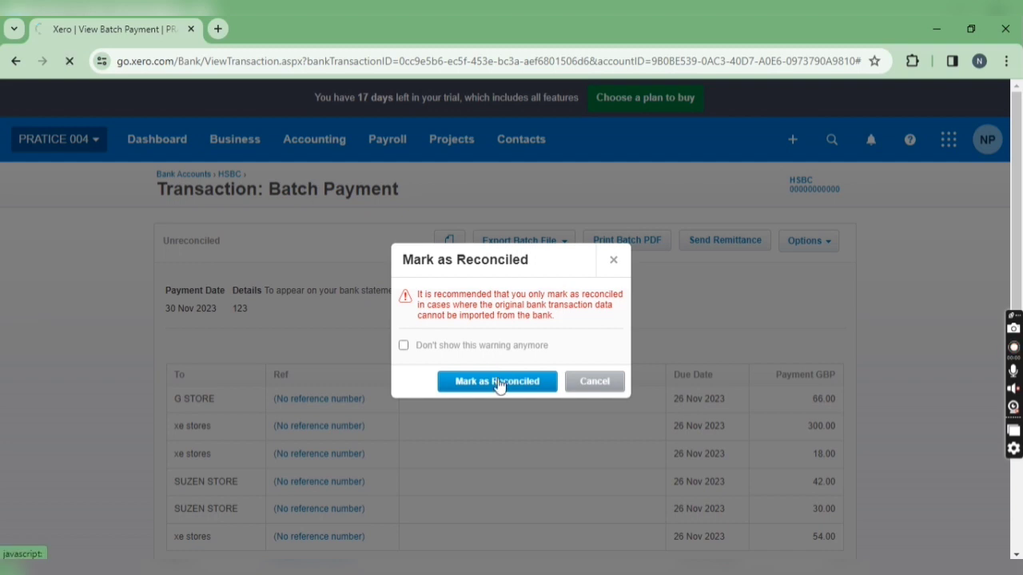
{"action": "left_click", "coordinate": [496, 381]}
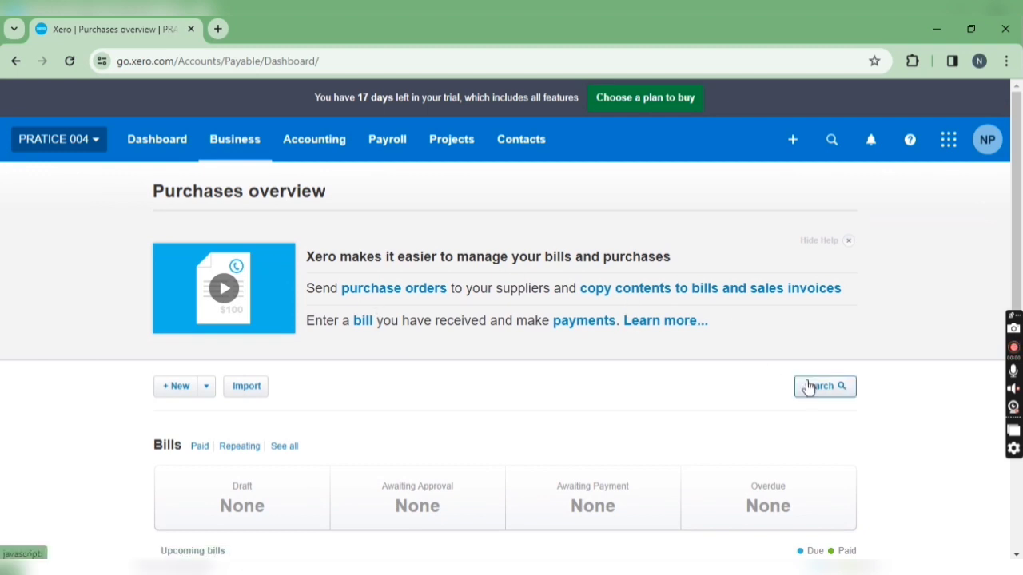
{"action": "mouse_move", "coordinate": [926, 366]}
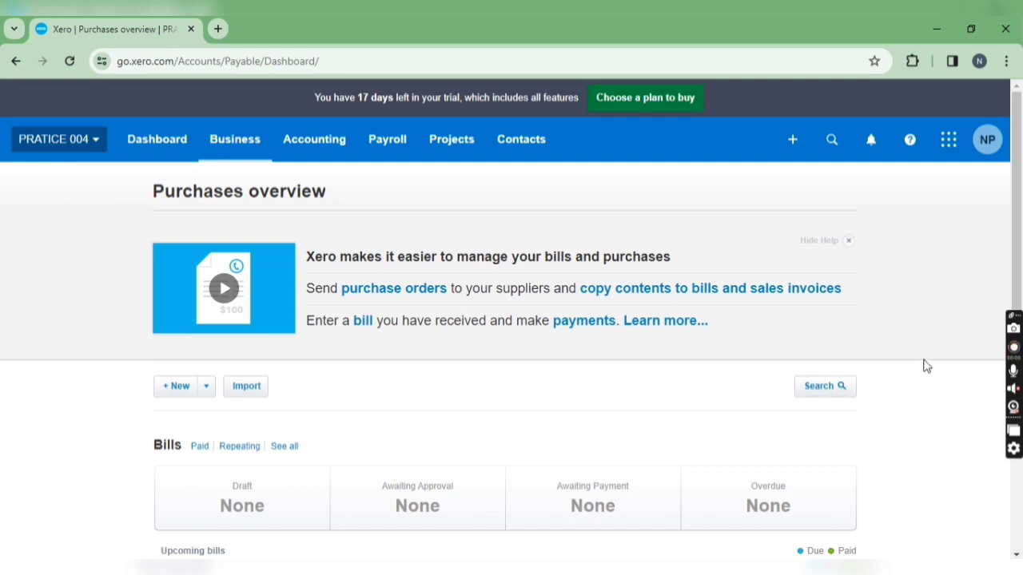